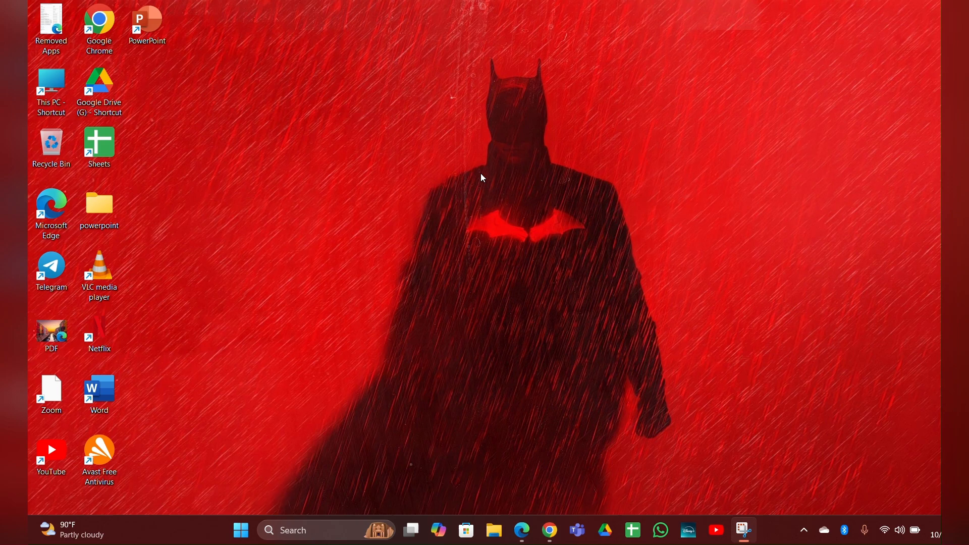
Step: Restart the laptop and use F2 at startup to reach the diagnostics main menu (version 5.8.3.0)
left_click(241, 530)
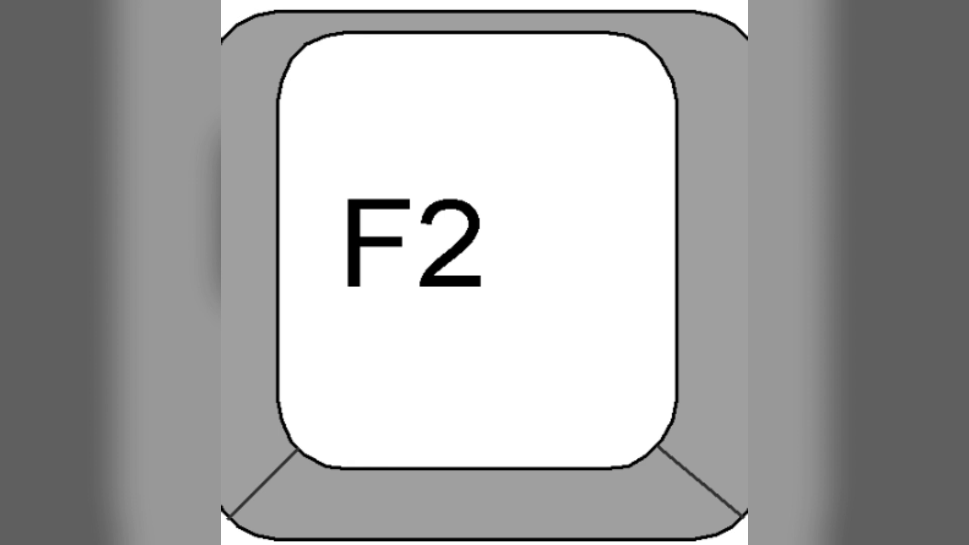
key("f2")
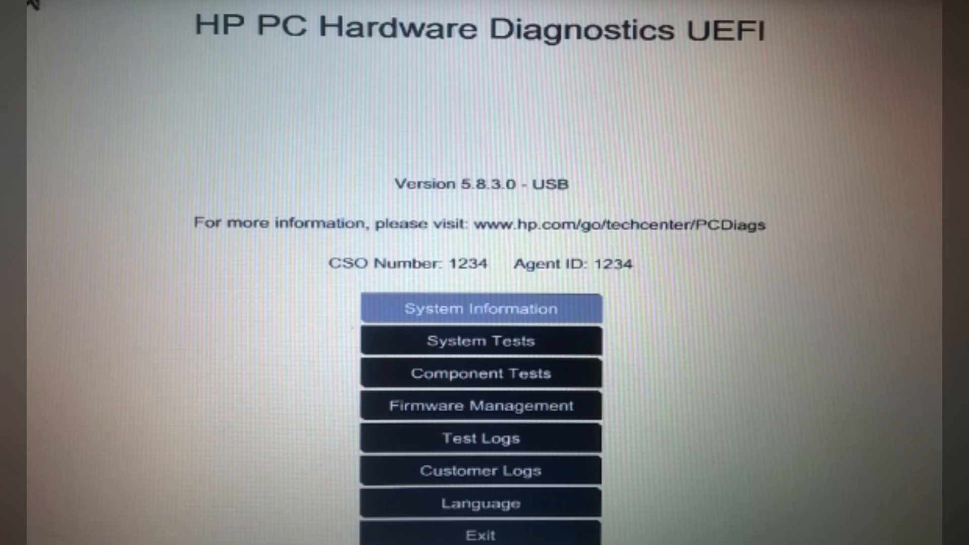